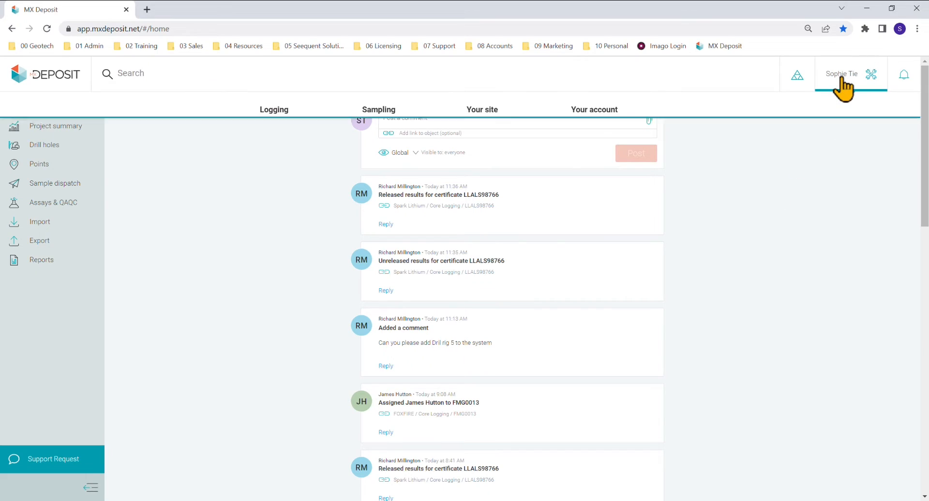
# Expand the navigation menu from the user name in the top bar.
pyautogui.click(842, 74)
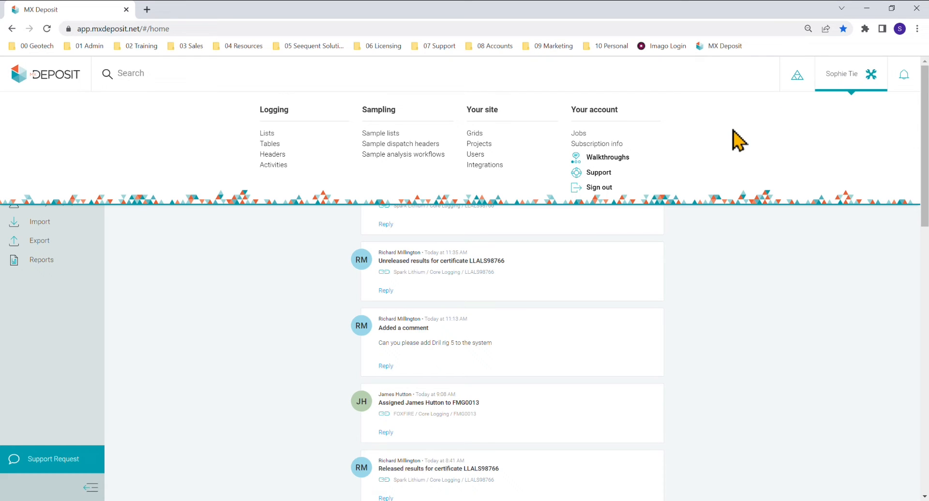
pyautogui.moveTo(296, 120)
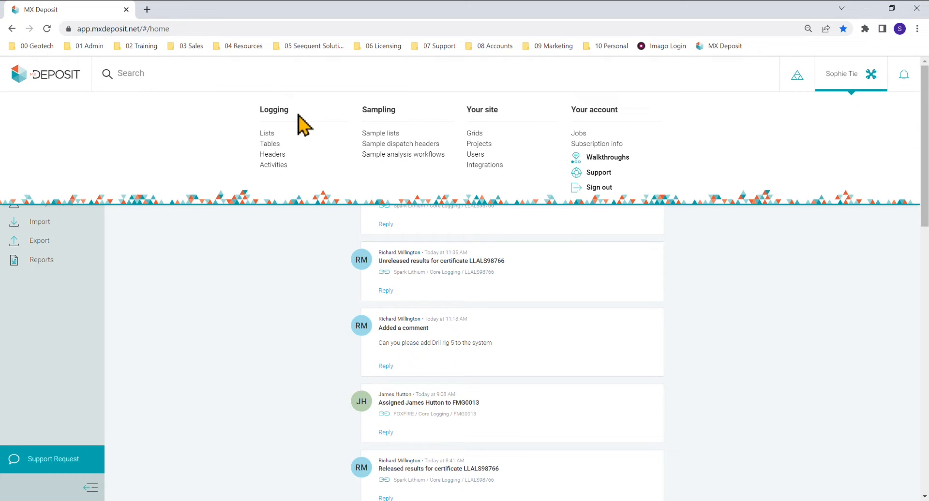
pyautogui.moveTo(421, 124)
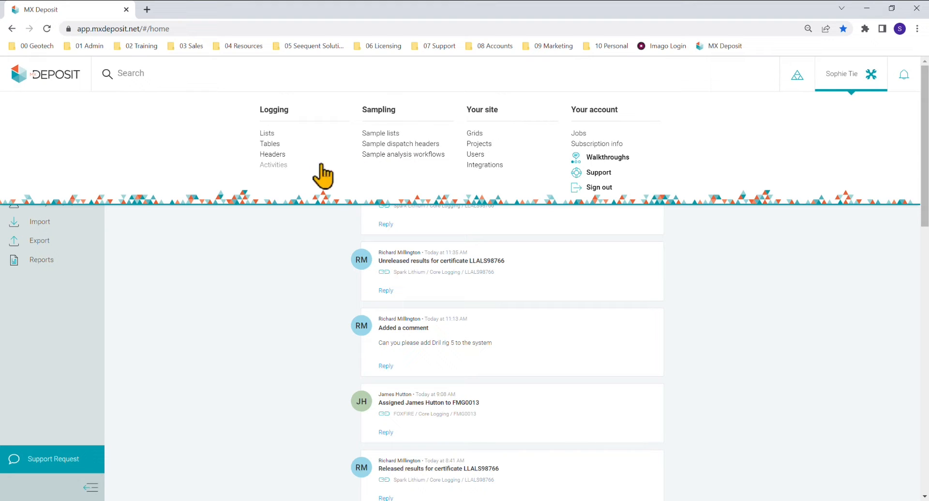
pyautogui.moveTo(284, 175)
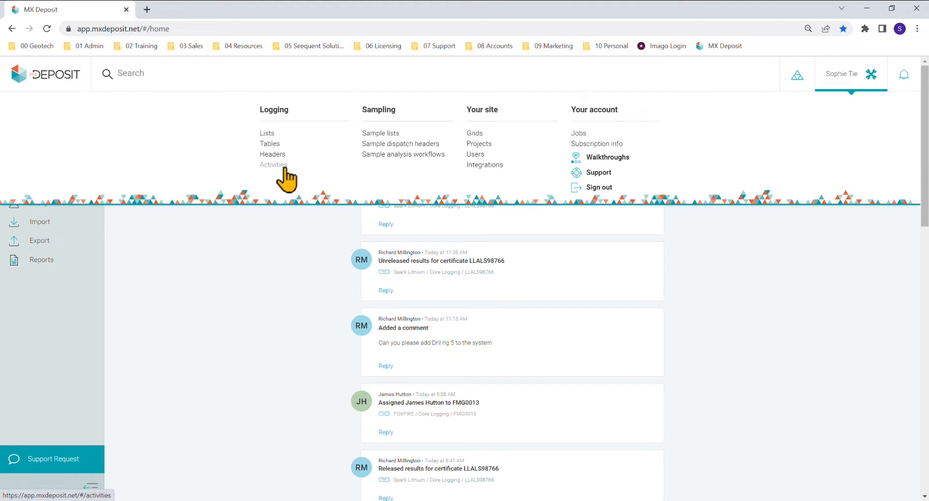
# Go to Logging > Activities and scroll through the listed exploration activities.
pyautogui.click(273, 165)
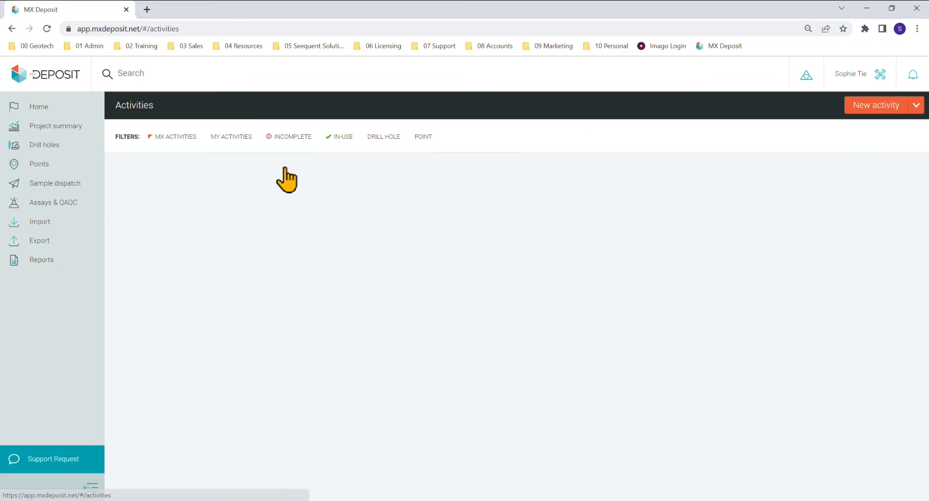
pyautogui.scroll(-3)
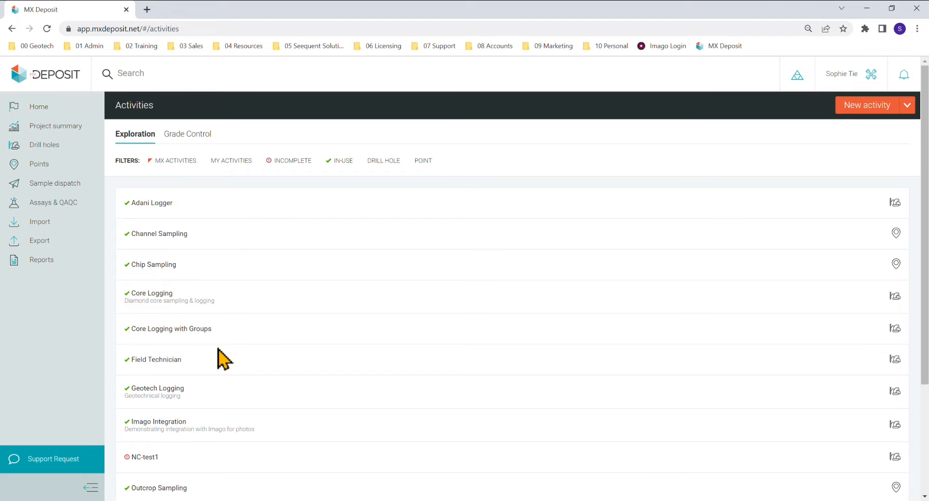
pyautogui.moveTo(167, 299)
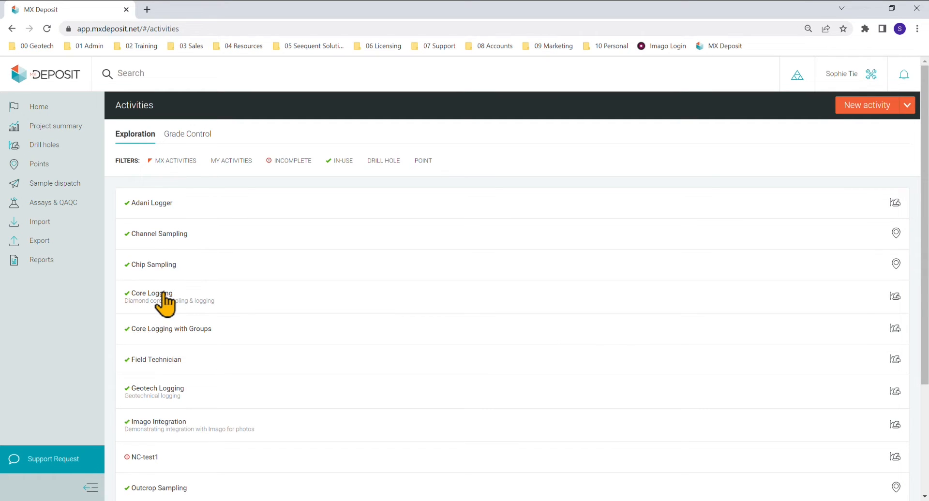
# Edit the Core Logging activity and move through Name your activity to the Logging step with its selected tables.
pyautogui.click(151, 294)
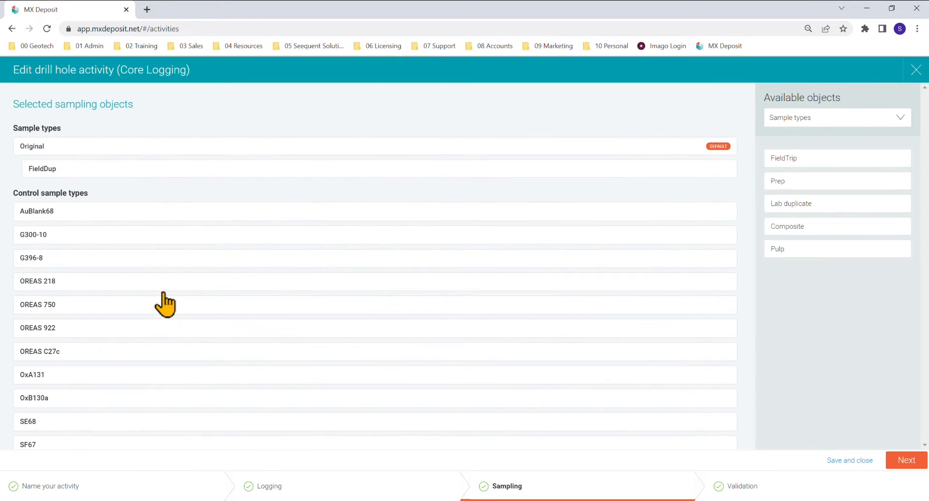
pyautogui.moveTo(164, 366)
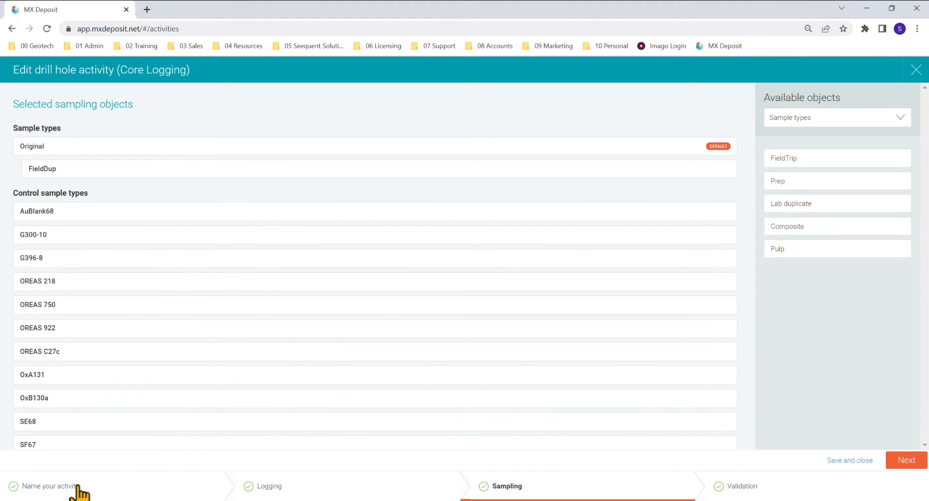
pyautogui.click(51, 487)
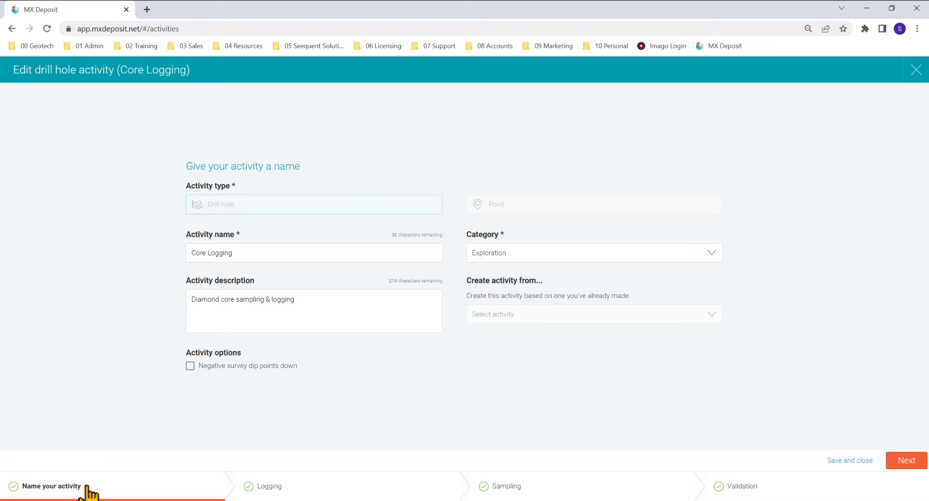
pyautogui.moveTo(289, 494)
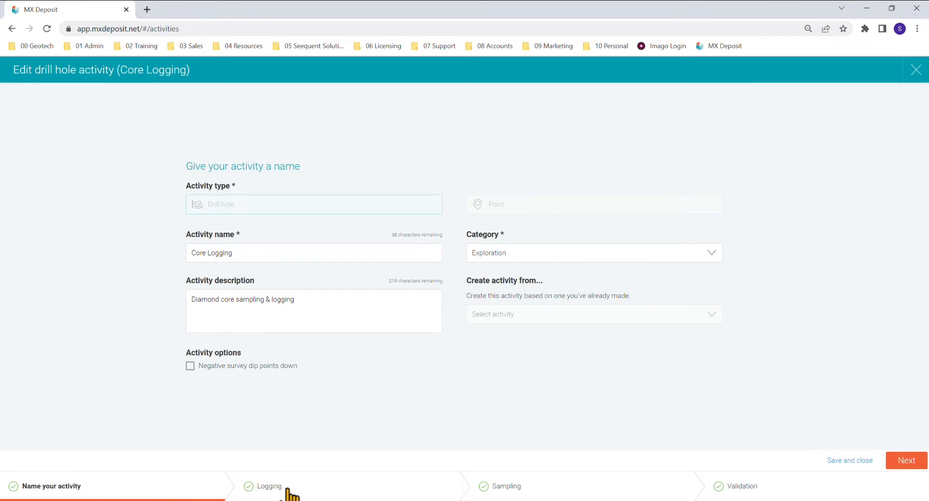
pyautogui.click(270, 487)
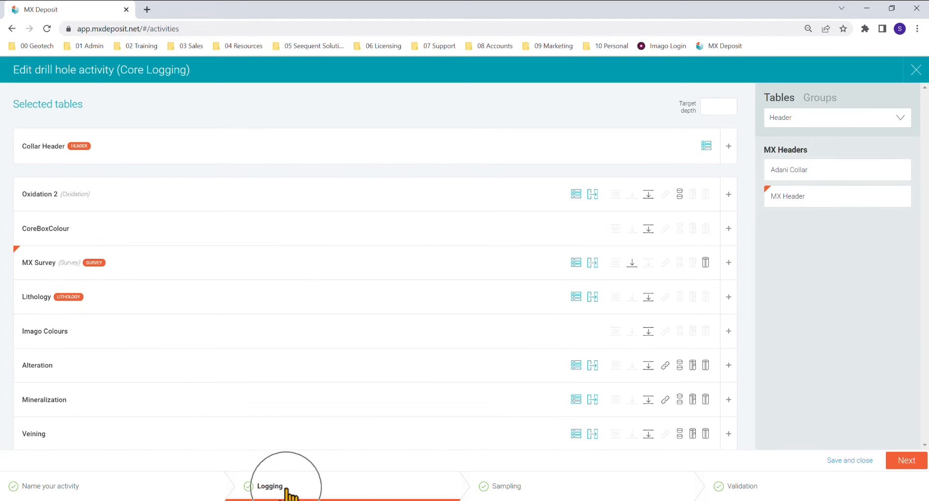
pyautogui.click(268, 486)
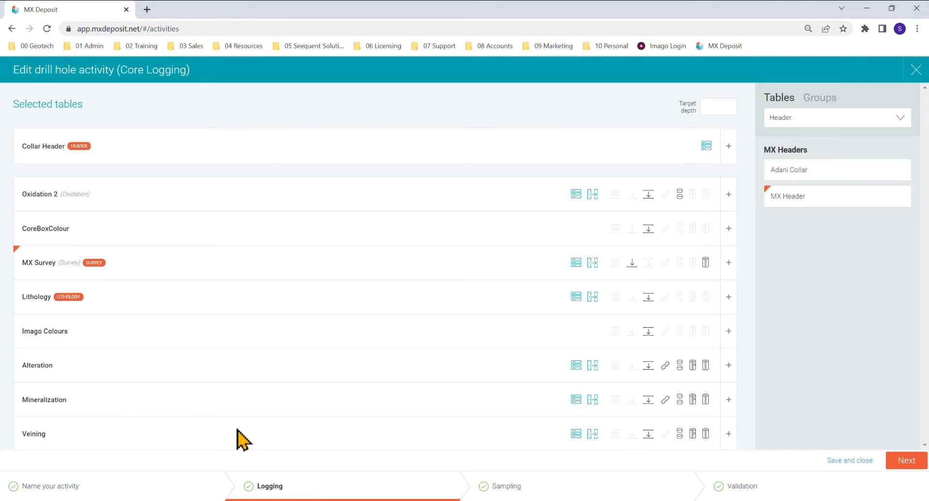
pyautogui.moveTo(335, 173)
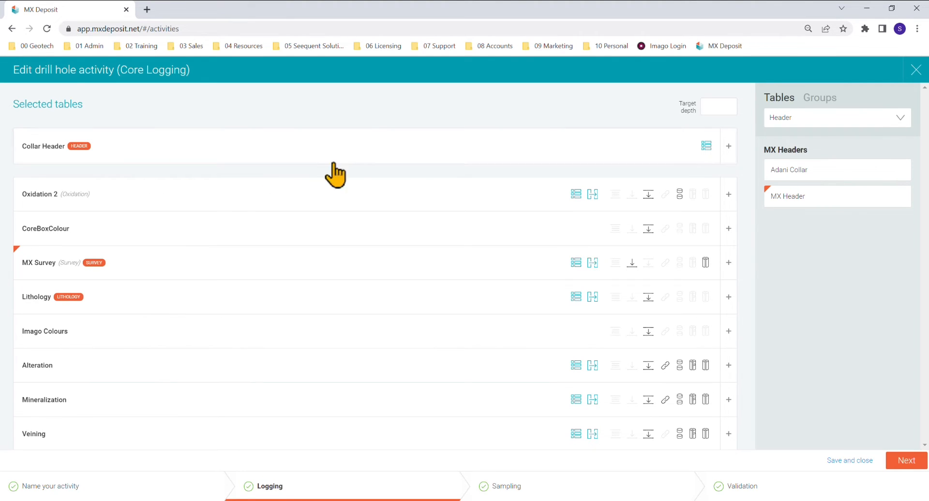
pyautogui.moveTo(816, 104)
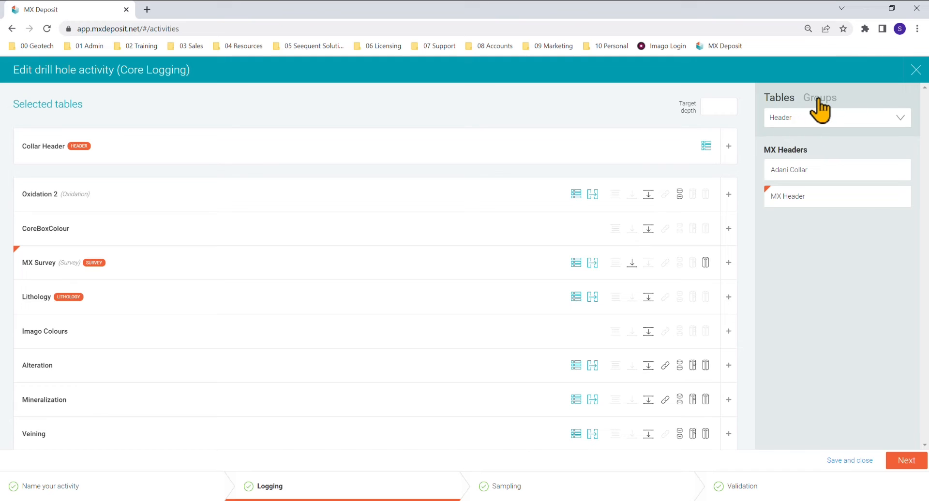
# In the Groups panel, create new Geologists and Geotechs groups for Core Logging.
pyautogui.click(819, 98)
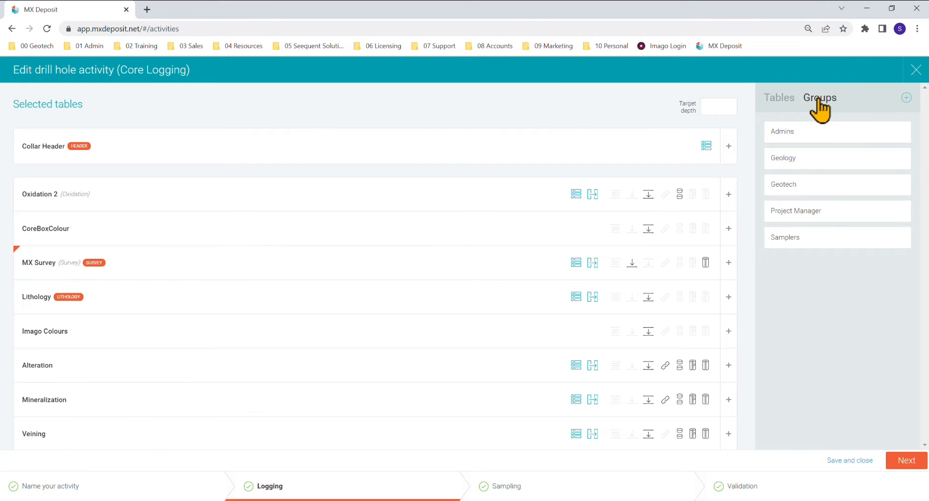
pyautogui.moveTo(817, 115)
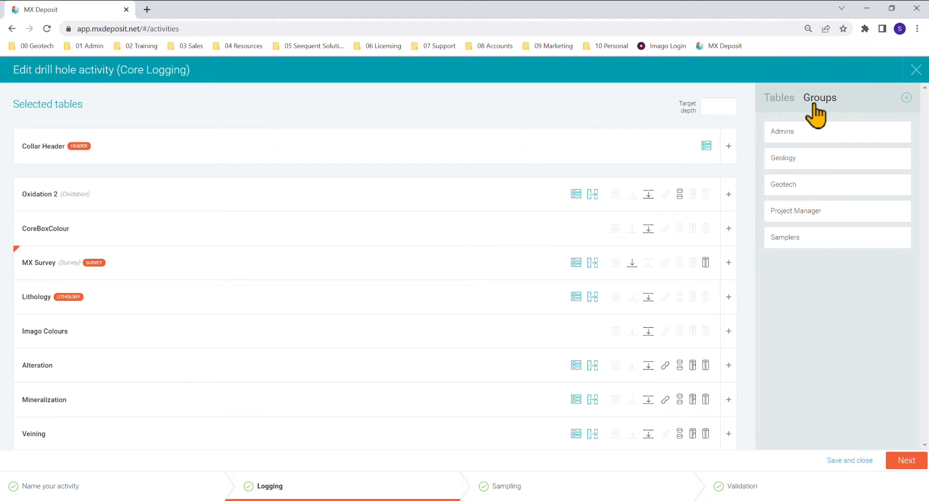
pyautogui.click(905, 98)
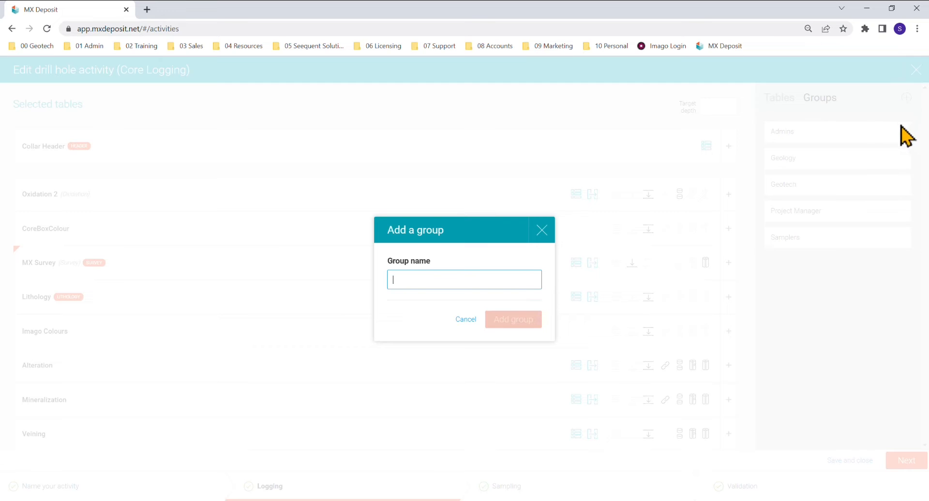
pyautogui.write('Geologists')
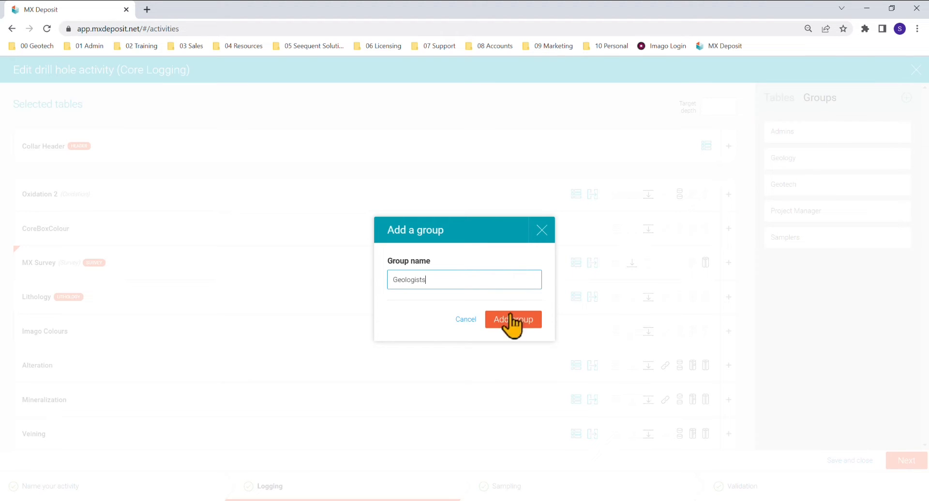
pyautogui.click(513, 319)
pyautogui.write('Geotechs')
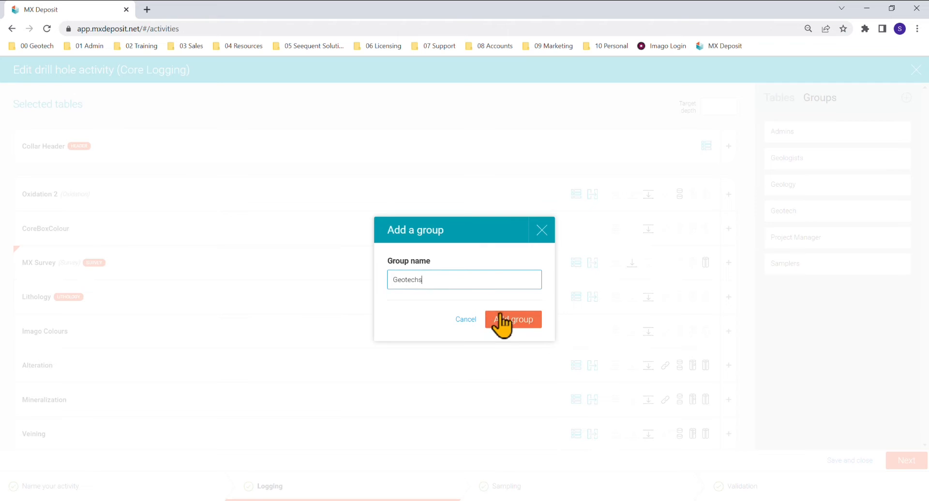
pyautogui.click(513, 321)
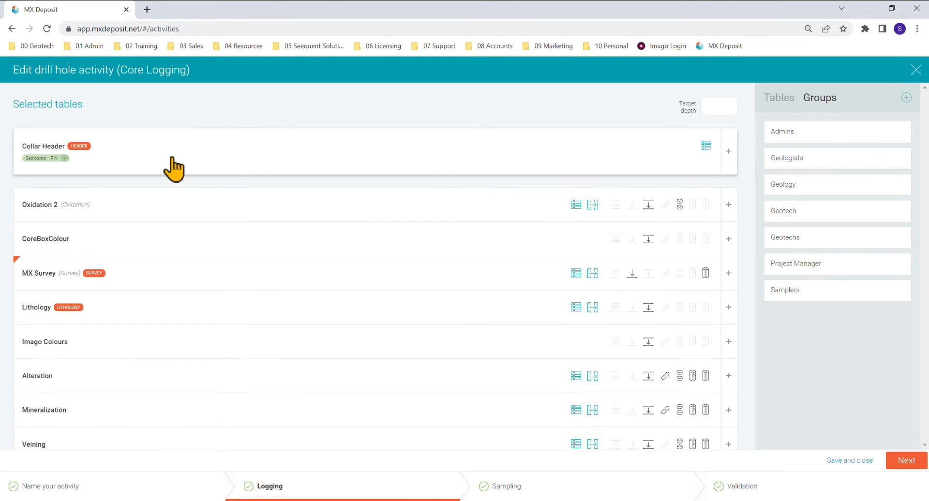
pyautogui.moveTo(63, 162)
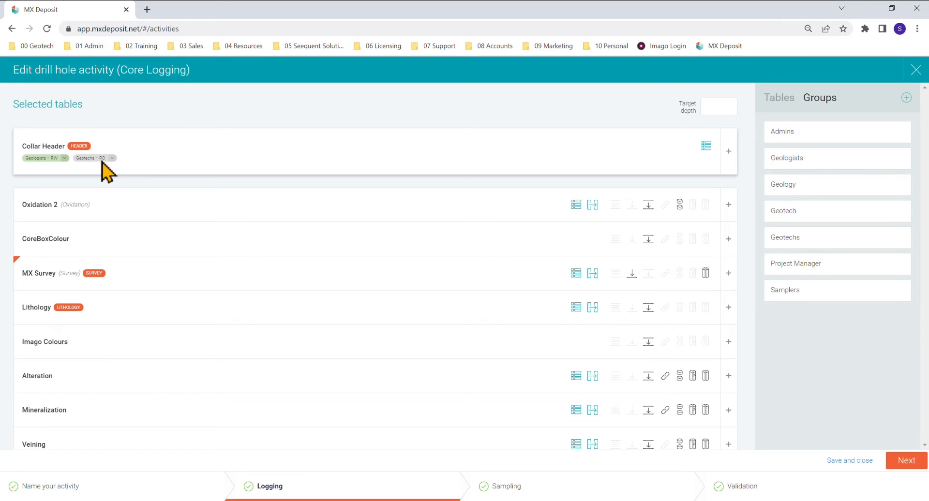
pyautogui.moveTo(57, 163)
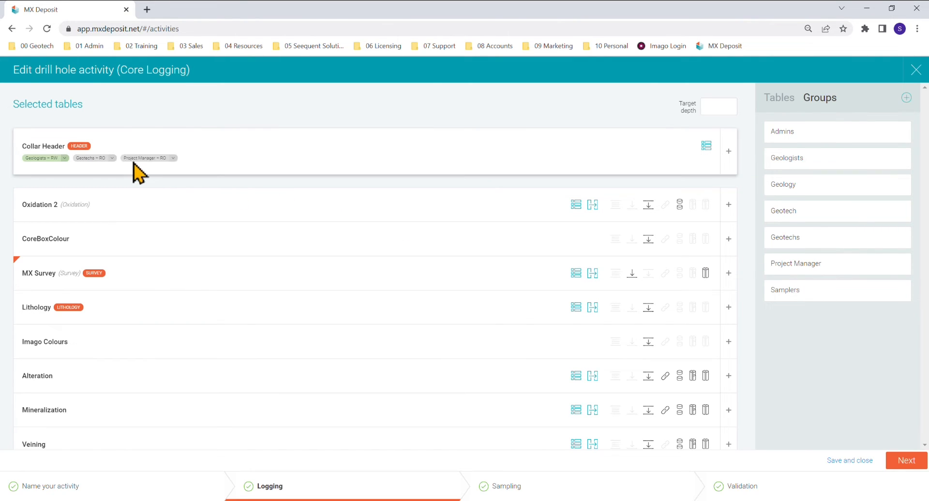
pyautogui.moveTo(166, 177)
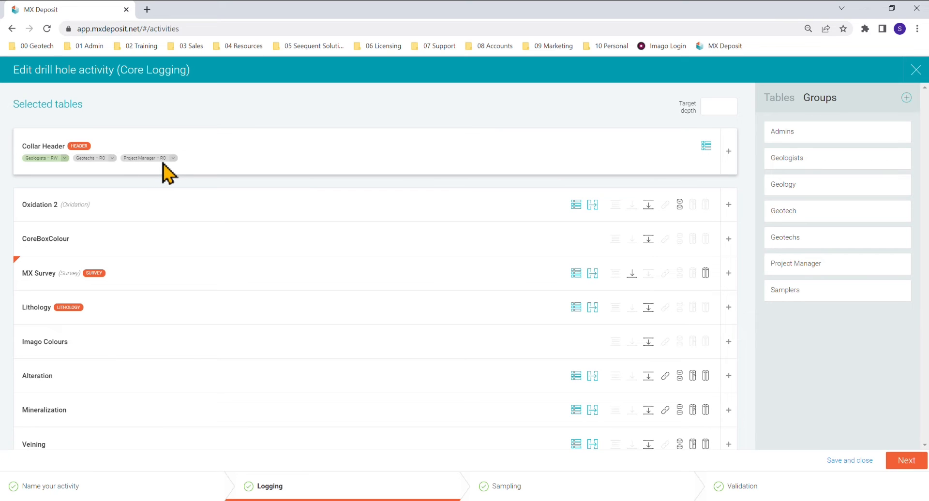
pyautogui.moveTo(178, 162)
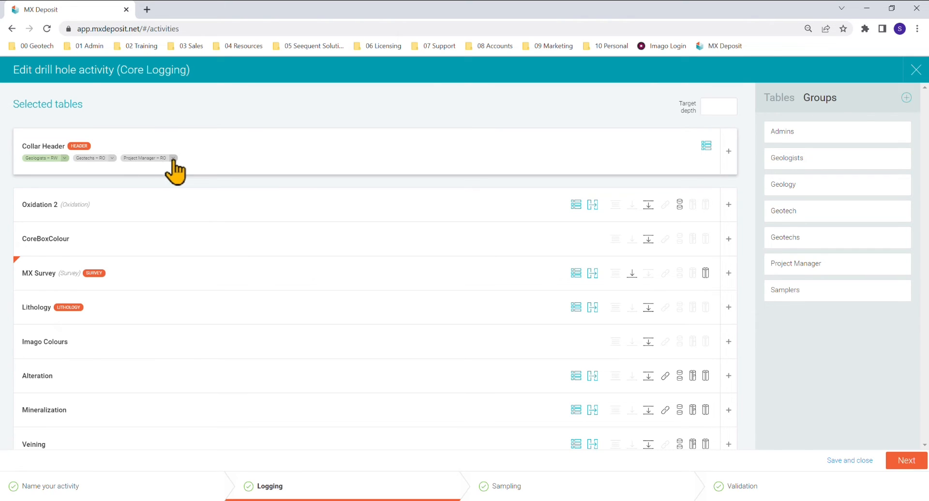
# On Collar Header, set Geologists to read-only (RO) and Project Manager to read & write (RW).
pyautogui.click(173, 158)
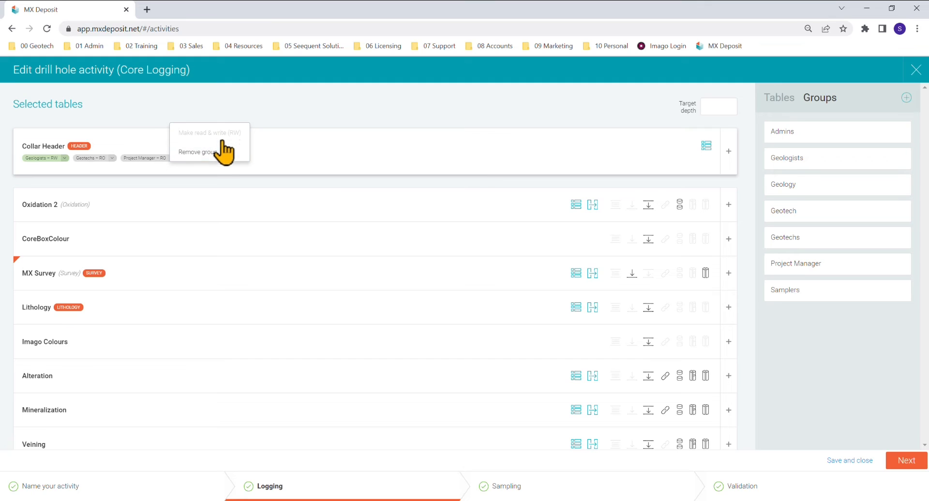
pyautogui.moveTo(63, 166)
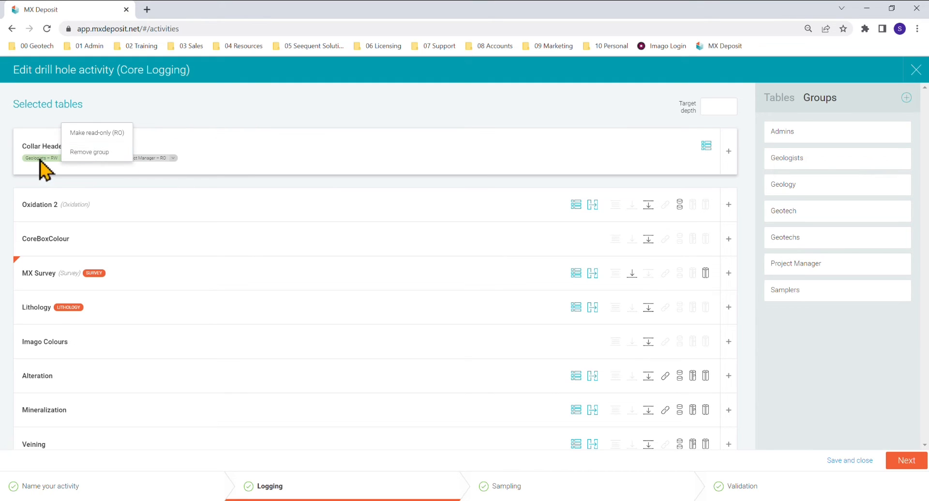
pyautogui.click(103, 132)
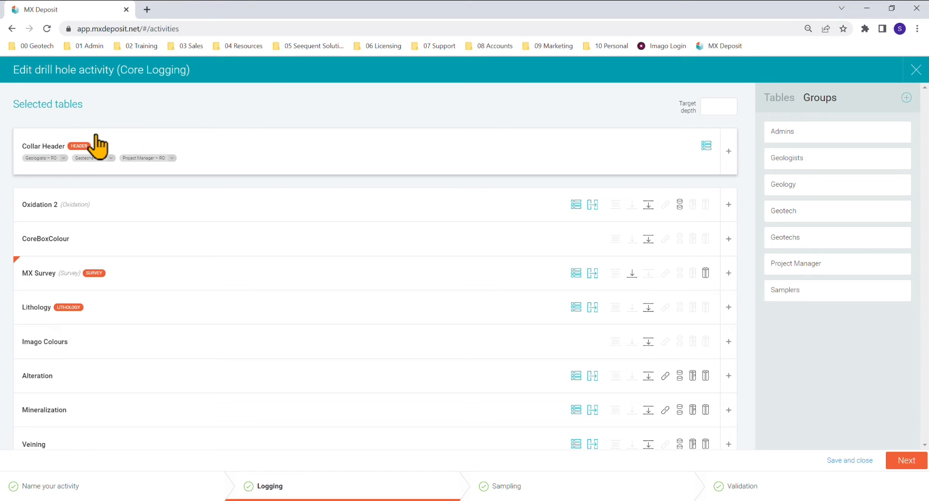
pyautogui.moveTo(176, 173)
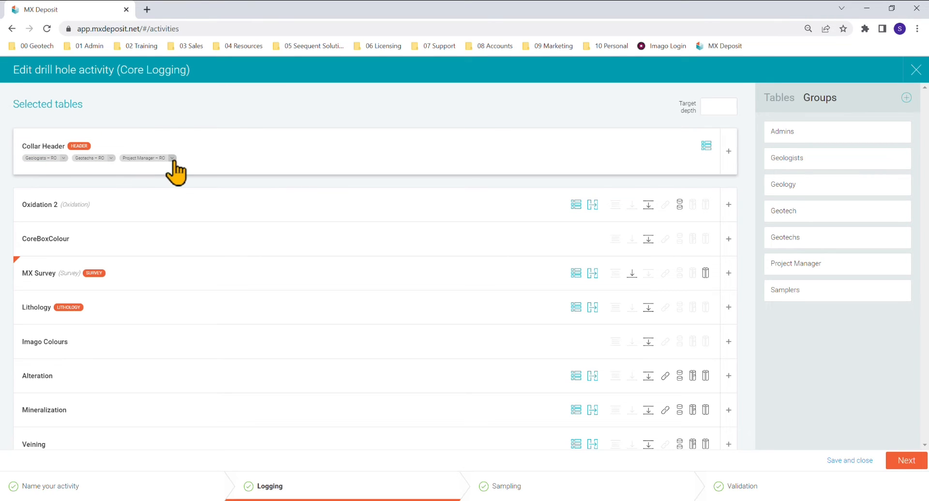
pyautogui.click(172, 158)
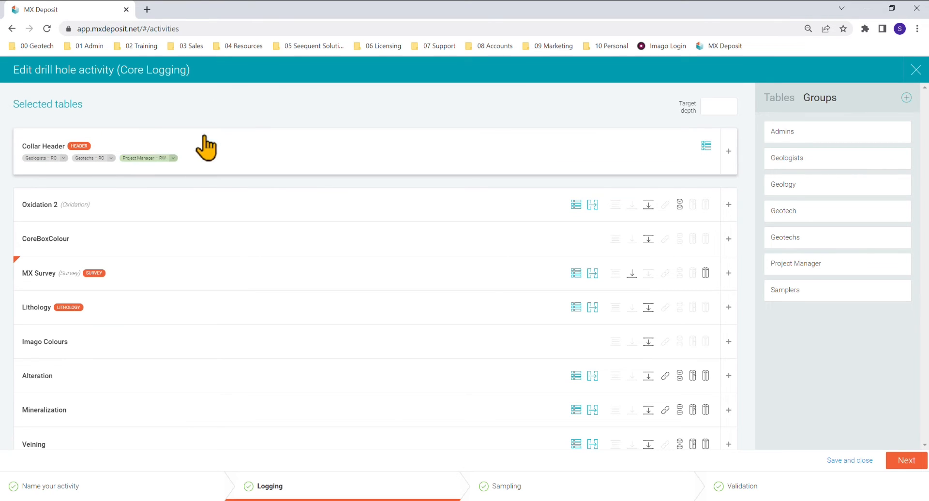
# Assign Geologists read-write on Lithology and other logging tables, read-only on MX RQD, MX Samples (Interval) and Sample Results.
pyautogui.scroll(-3)
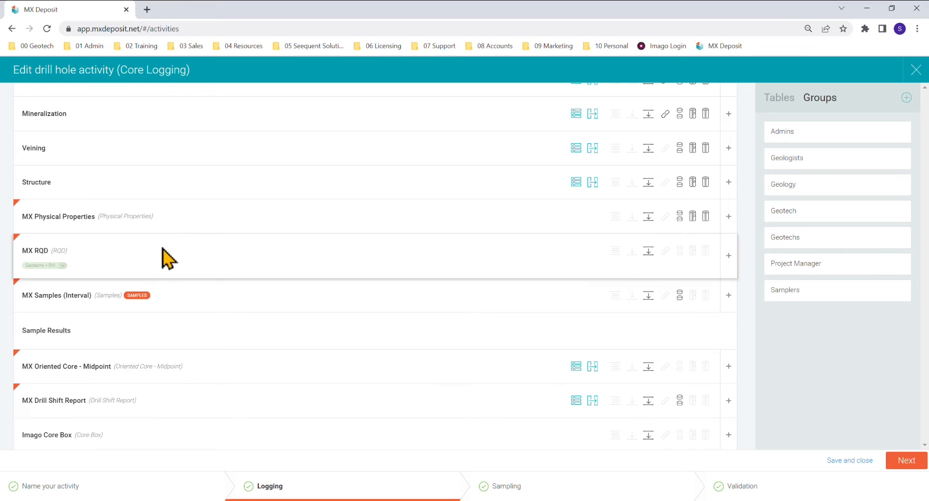
pyautogui.scroll(-3)
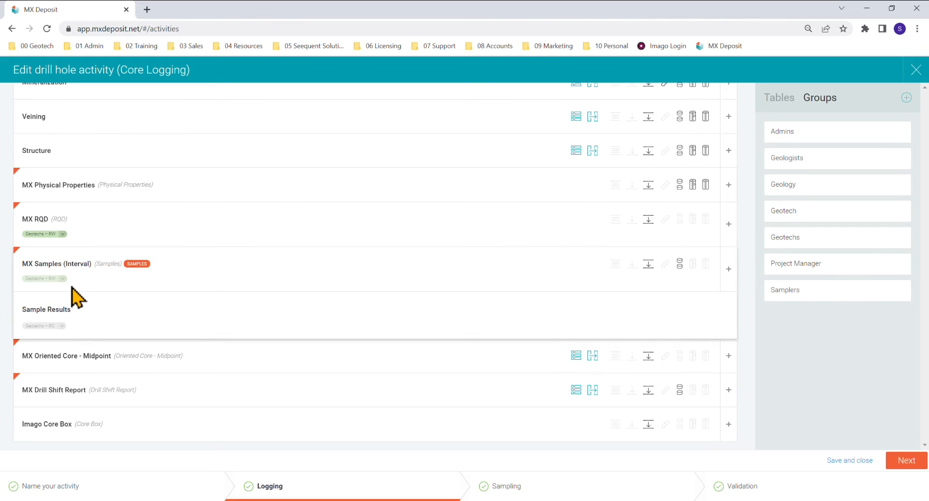
pyautogui.moveTo(34, 275)
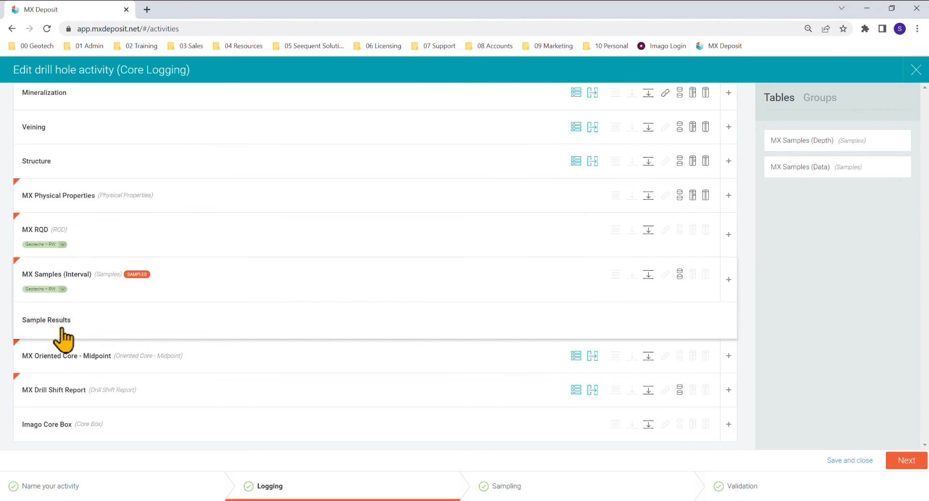
pyautogui.click(819, 97)
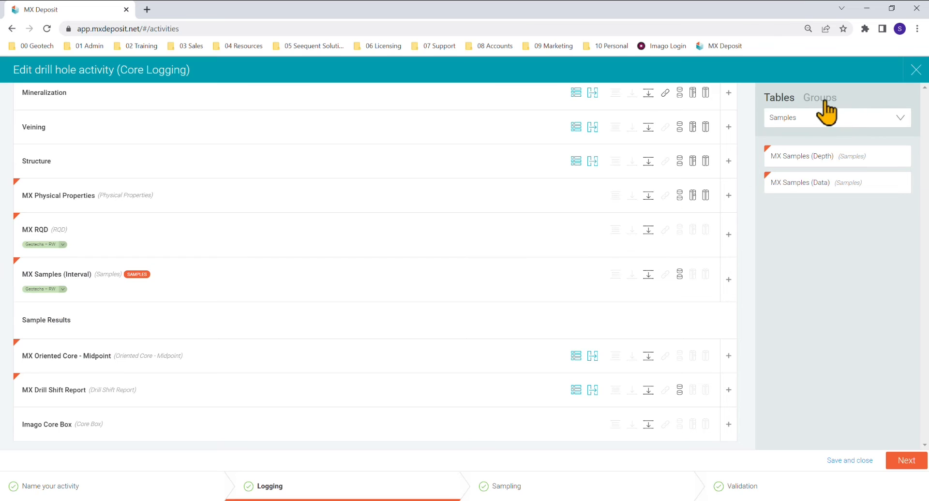
pyautogui.click(820, 98)
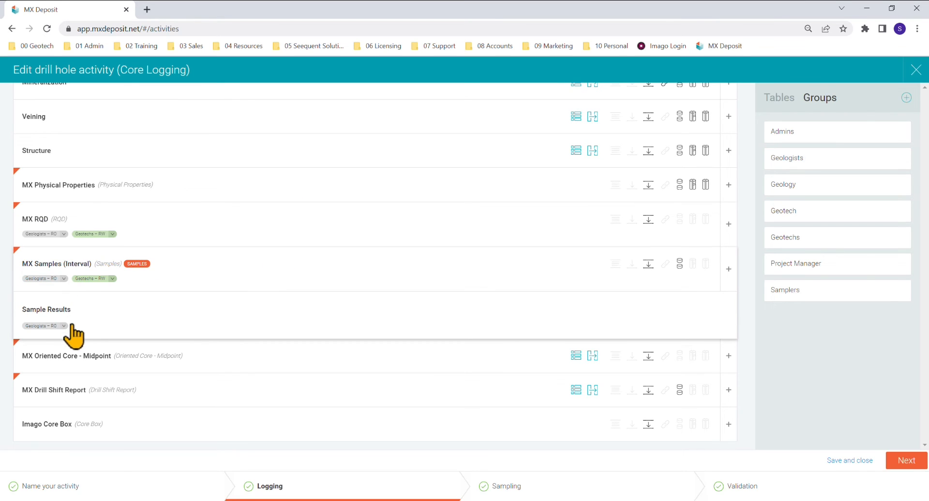
pyautogui.click(62, 326)
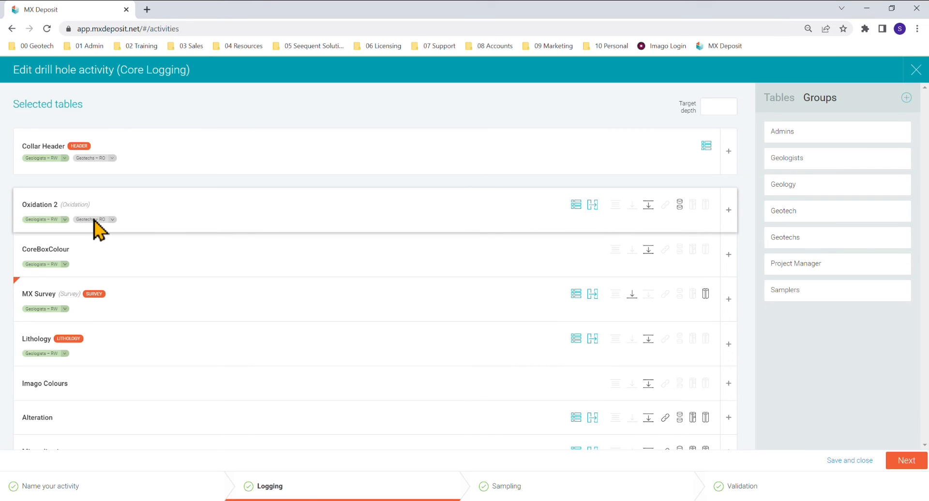
# Proceed through the Sampling and Validation steps and finish with Done.
pyautogui.click(507, 487)
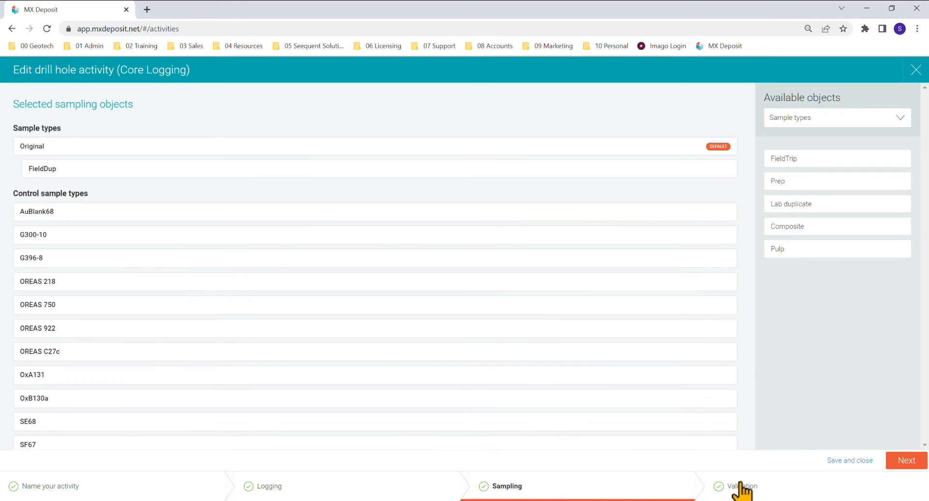
pyautogui.click(743, 486)
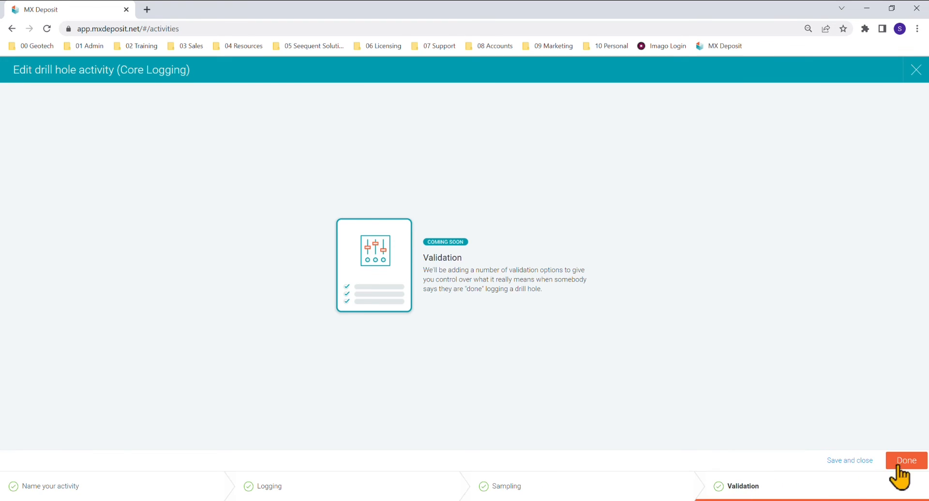
pyautogui.click(905, 460)
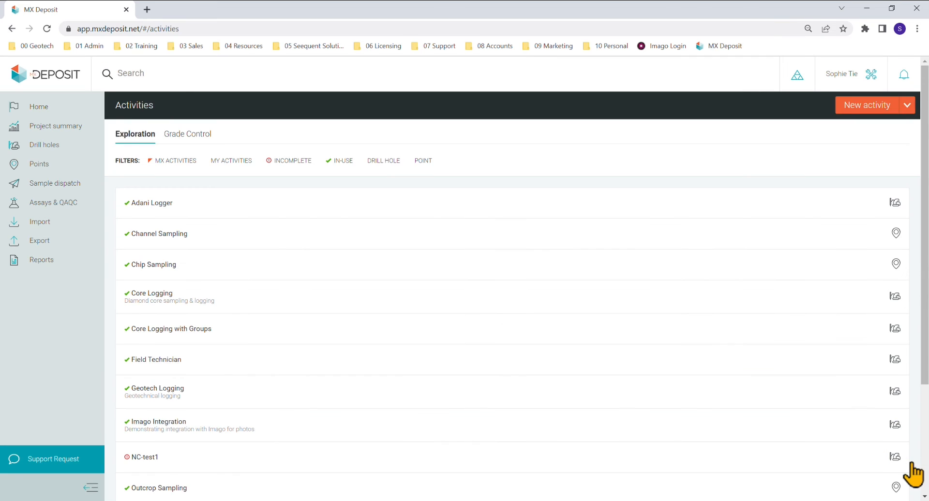
pyautogui.moveTo(919, 479)
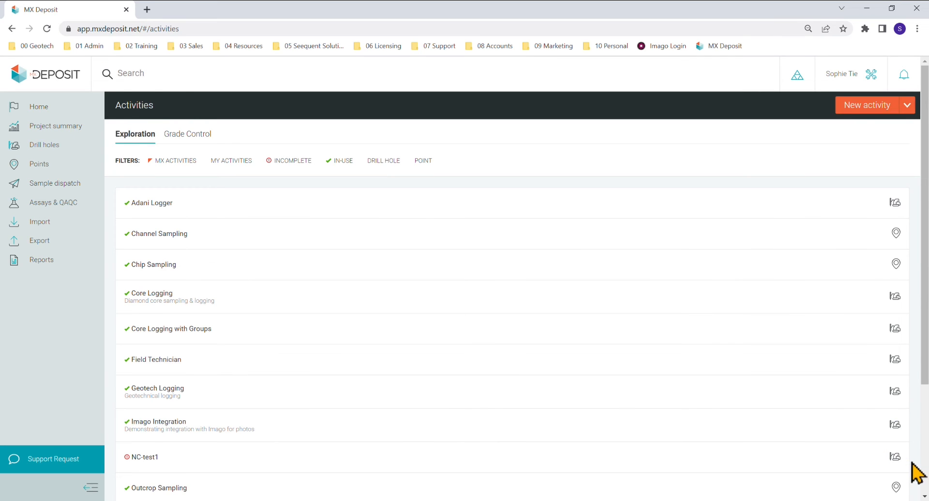
pyautogui.moveTo(901, 148)
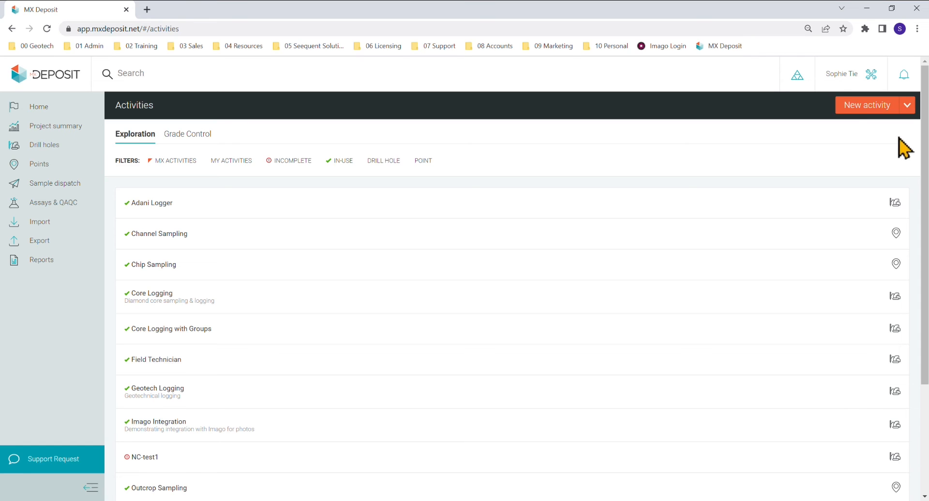
pyautogui.click(842, 73)
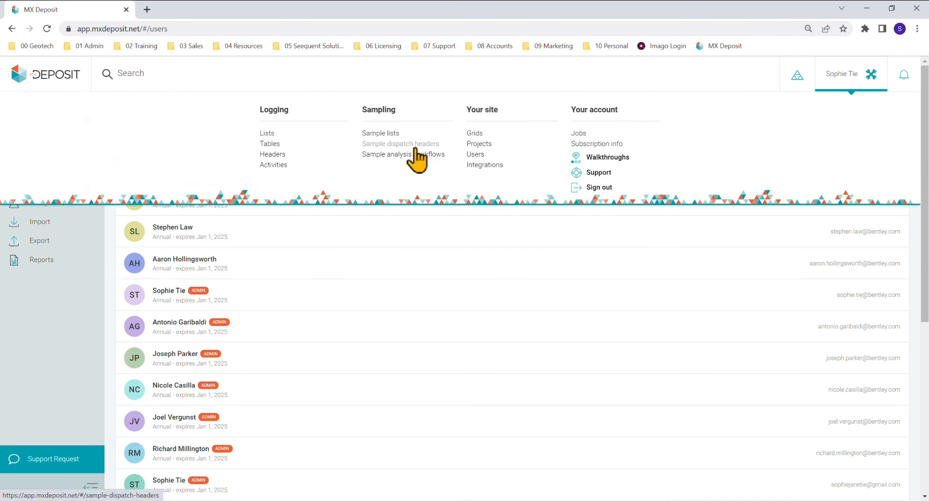
pyautogui.moveTo(277, 170)
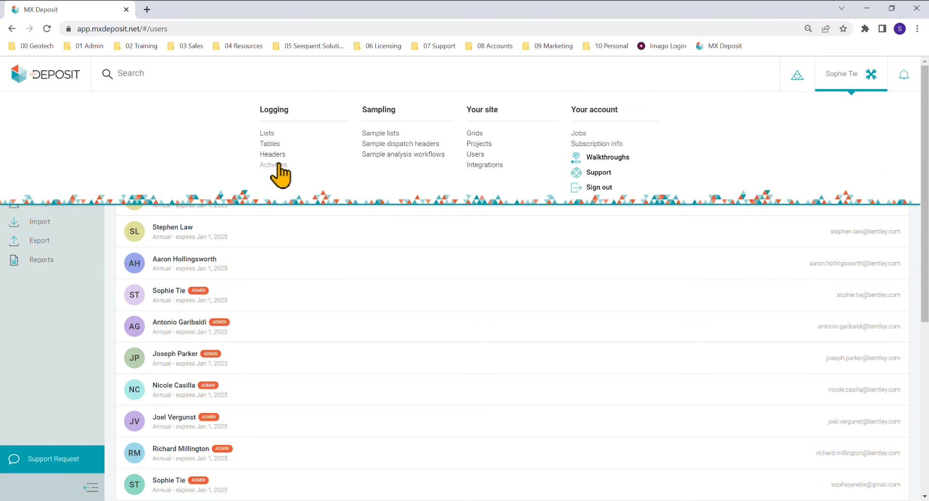
pyautogui.click(273, 165)
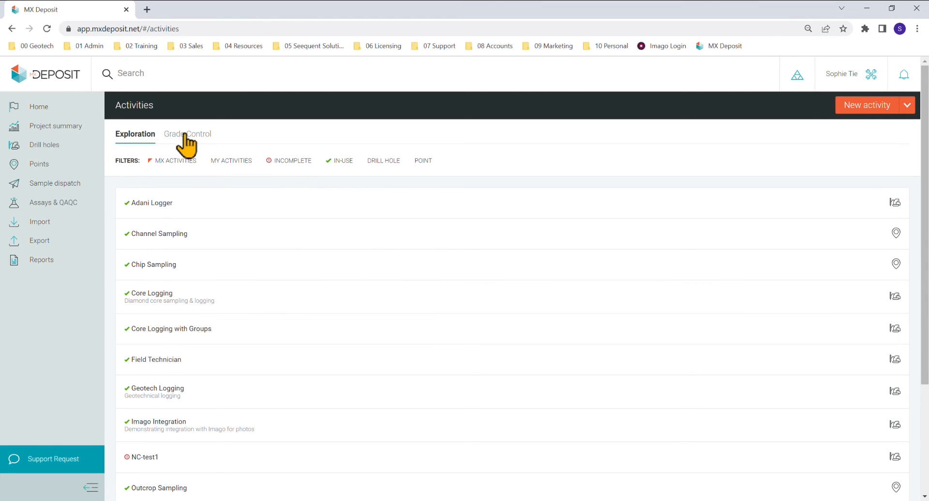
pyautogui.moveTo(151, 304)
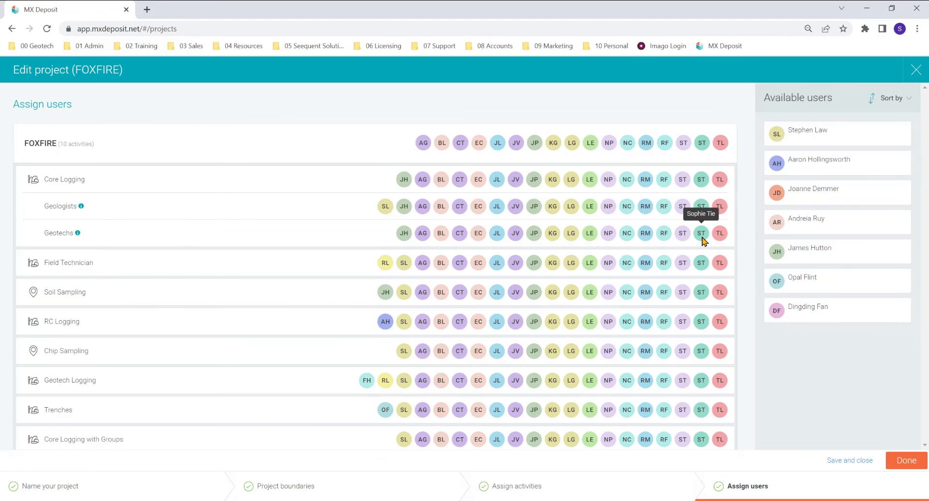
pyautogui.moveTo(719, 224)
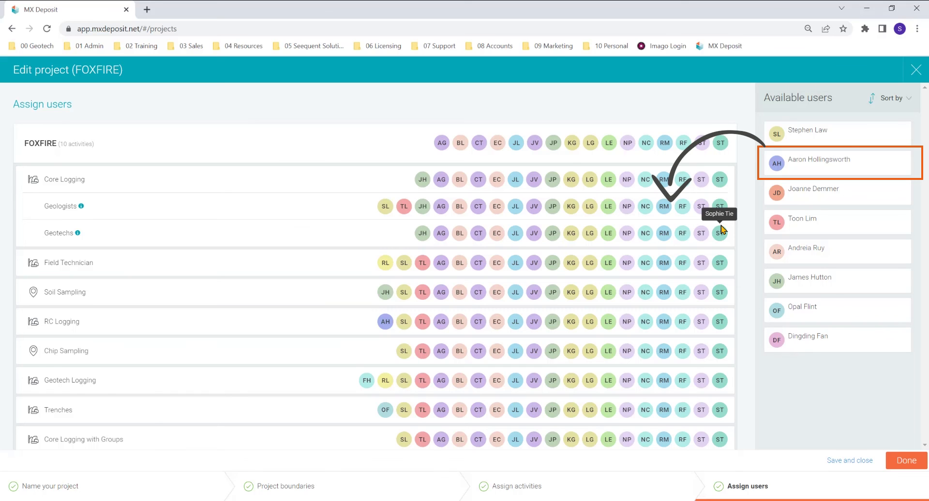
# Save the FOXFIRE Geologists/Geotechs user assignments with Done, returning to the Projects list.
pyautogui.click(907, 460)
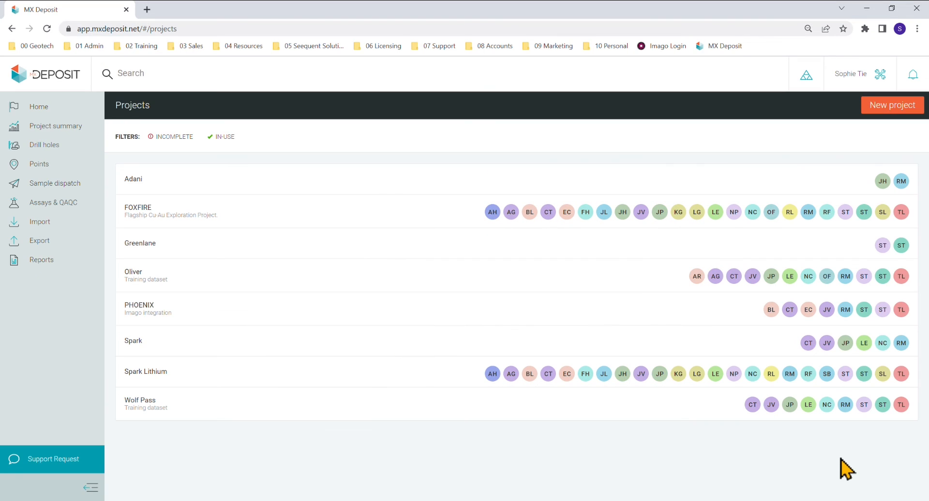
pyautogui.moveTo(505, 281)
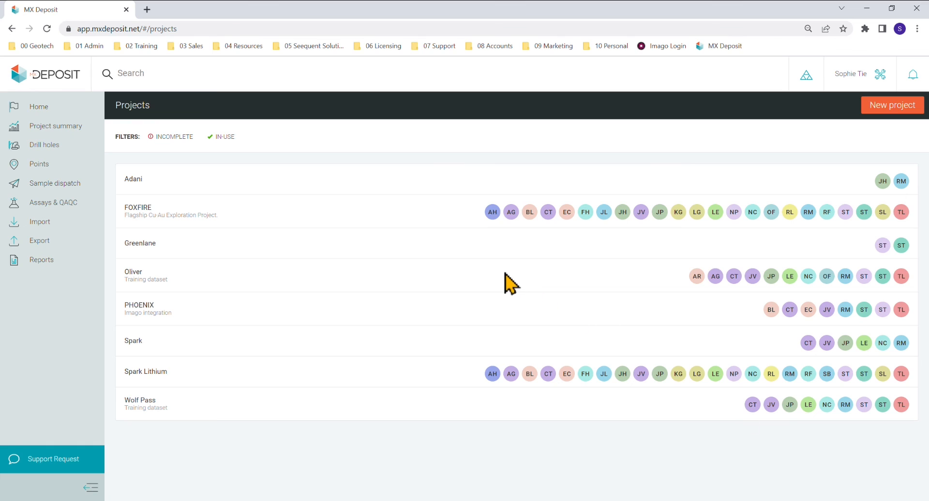